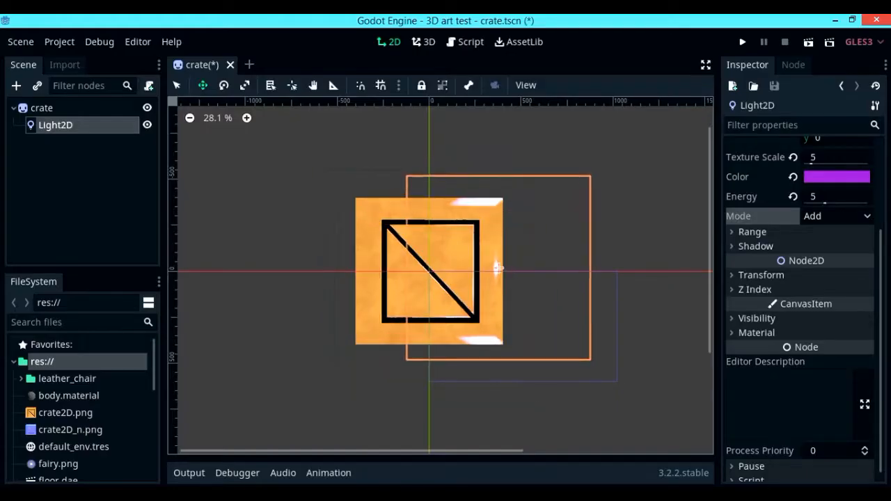
# - Lower the purple Light2D's Energy to a soft glow and save crate.tscn
pyautogui.click(836, 176)
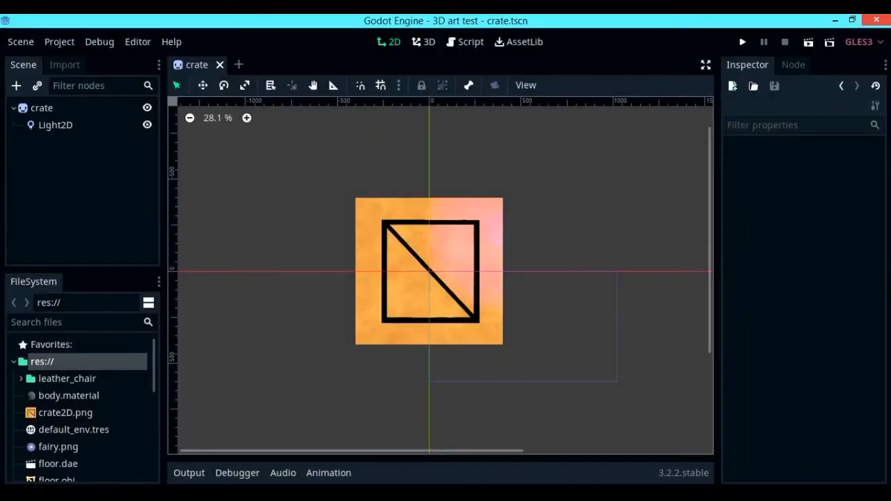
# - Select Light2D and drag it around over the crate to show the shifting lighting
pyautogui.click(55, 124)
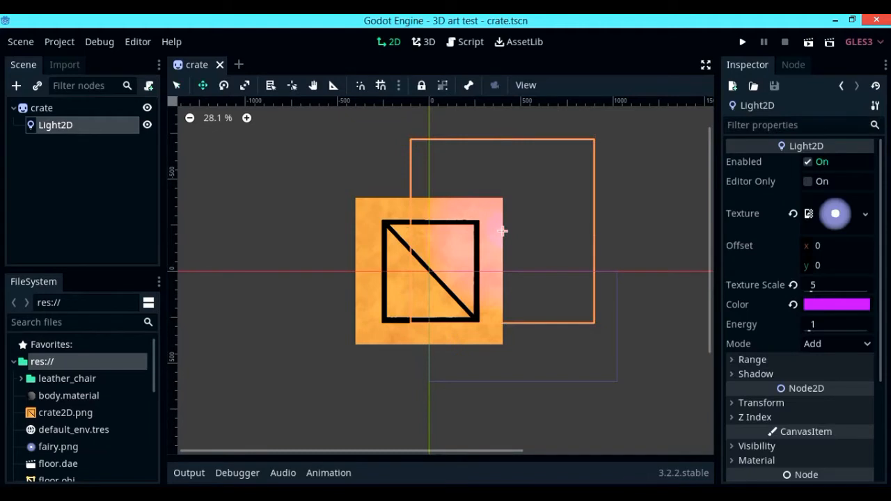
pyautogui.moveTo(503, 230); pyautogui.dragTo(489, 249)
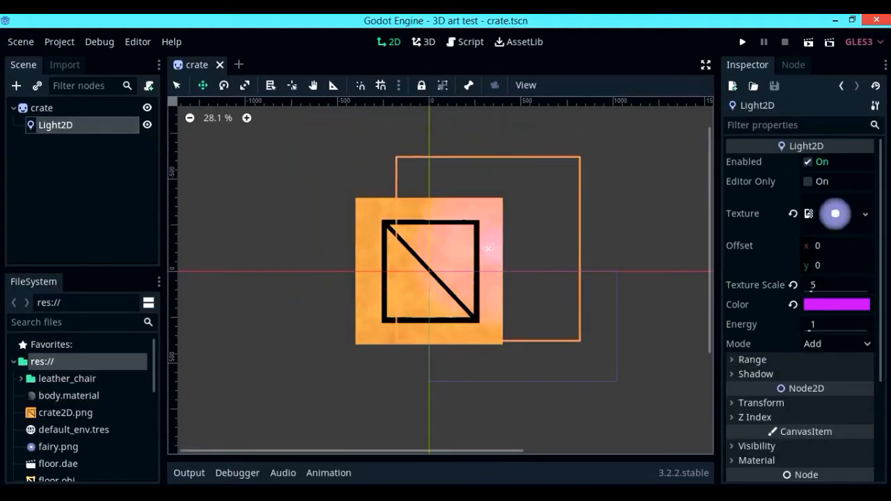
pyautogui.moveTo(487, 249); pyautogui.dragTo(456, 222)
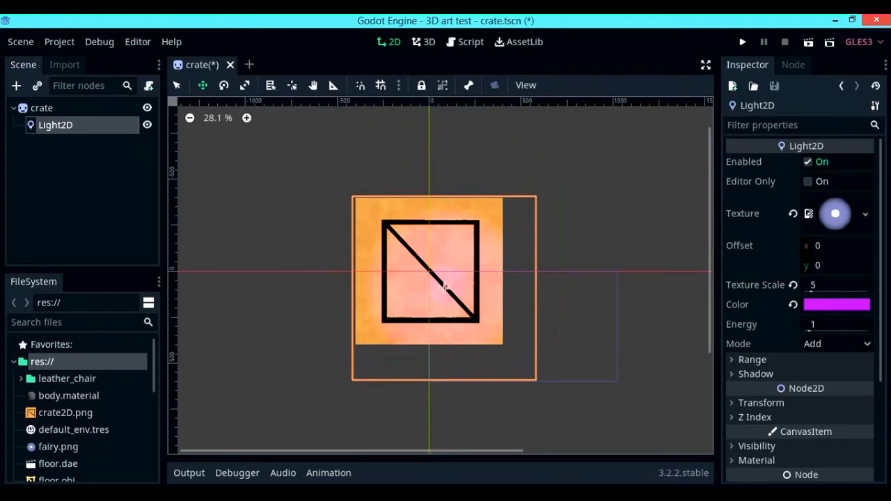
pyautogui.moveTo(444, 287); pyautogui.dragTo(461, 248)
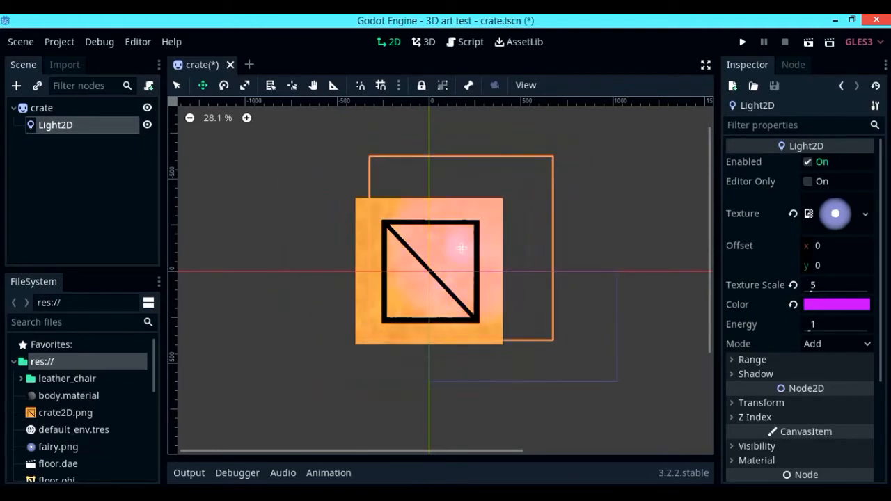
pyautogui.moveTo(461, 248); pyautogui.dragTo(496, 221)
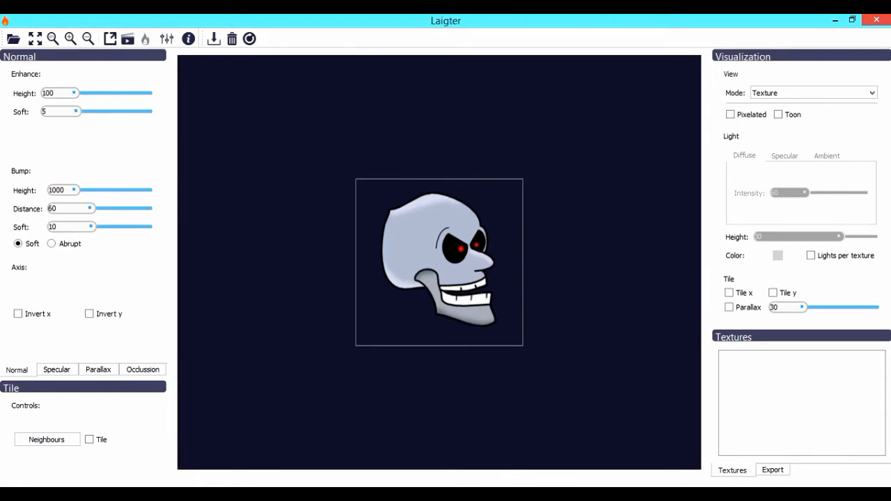
# - Open crate2D.png in Laigter in place of the sample skull
pyautogui.click(12, 38)
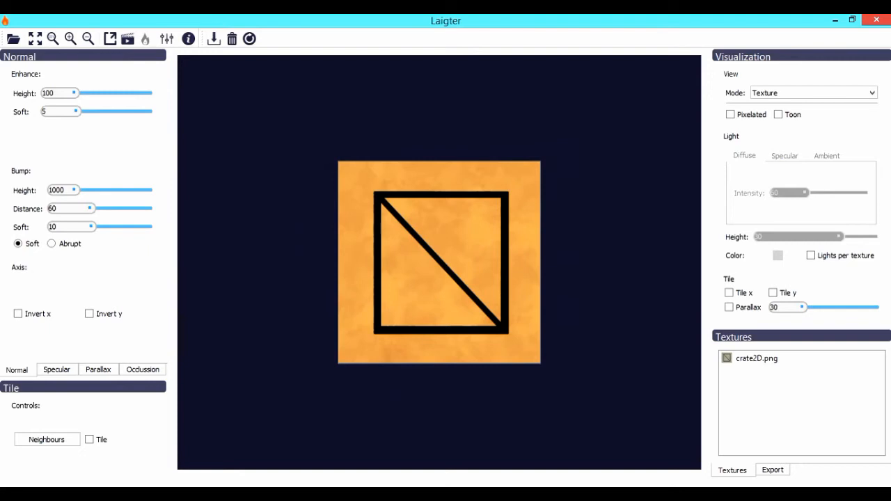
# - Switch Laigter to Preview mode and recolor the preview light red
pyautogui.click(812, 93)
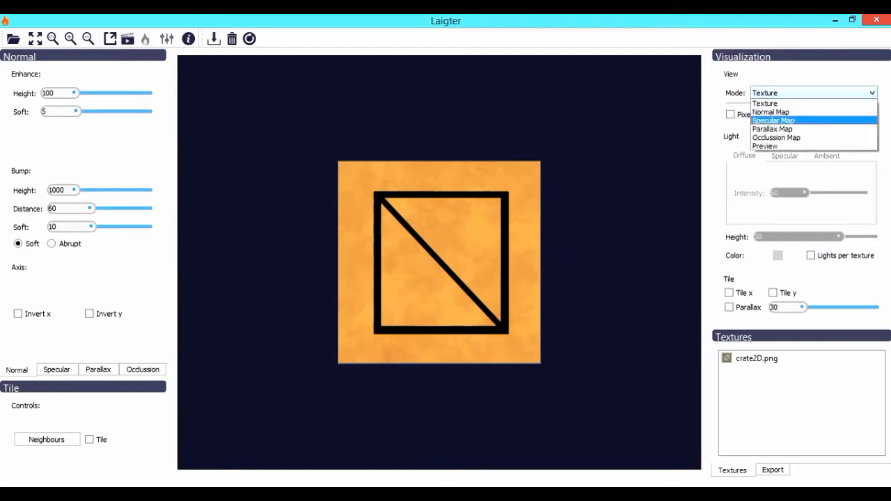
pyautogui.click(764, 145)
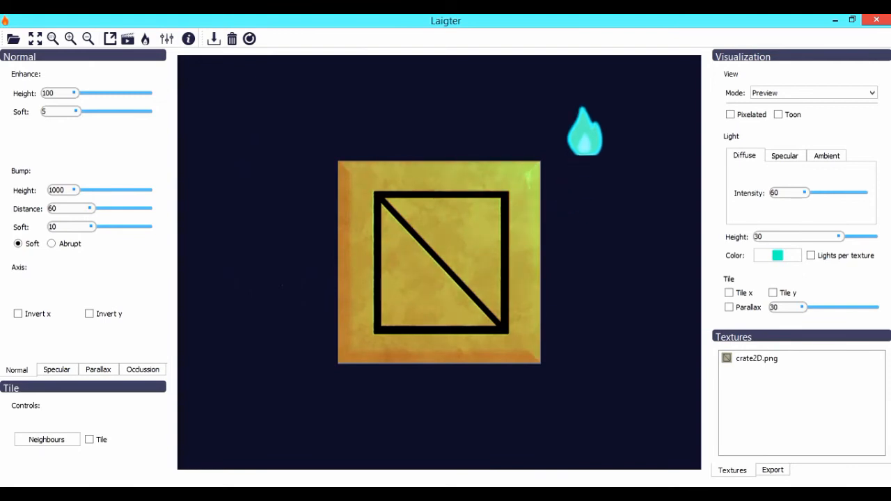
pyautogui.click(777, 255)
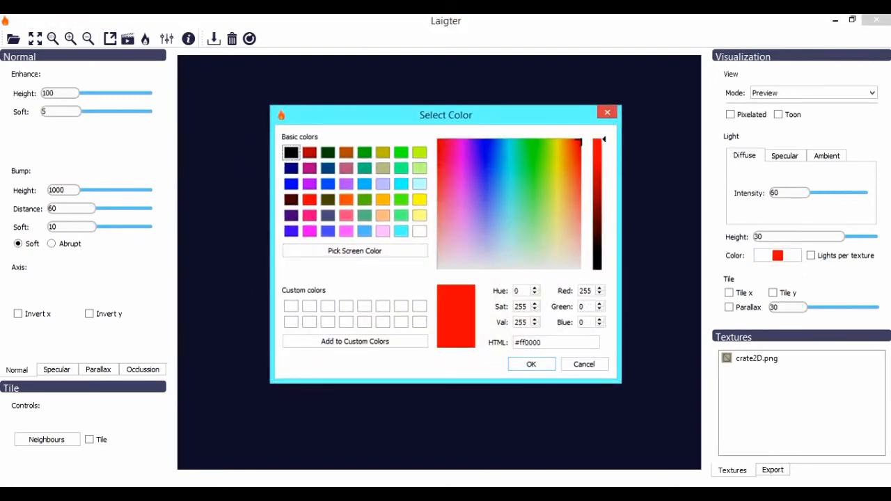
pyautogui.click(531, 363)
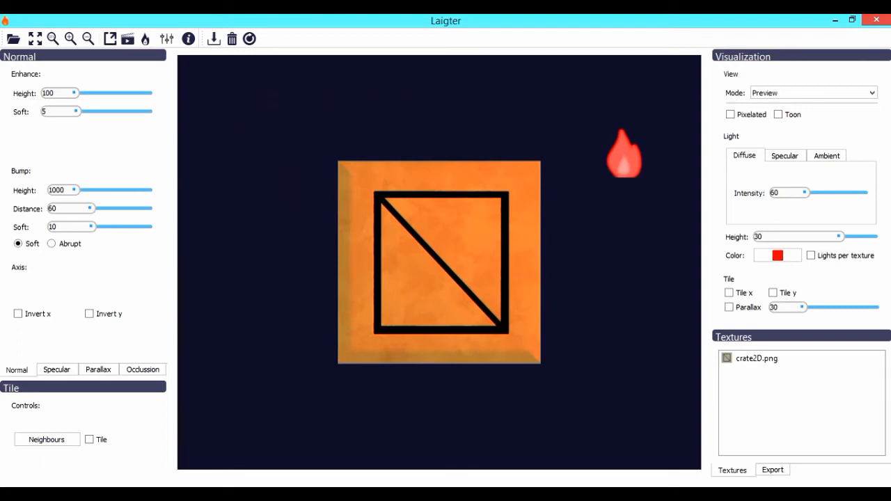
pyautogui.click(813, 93)
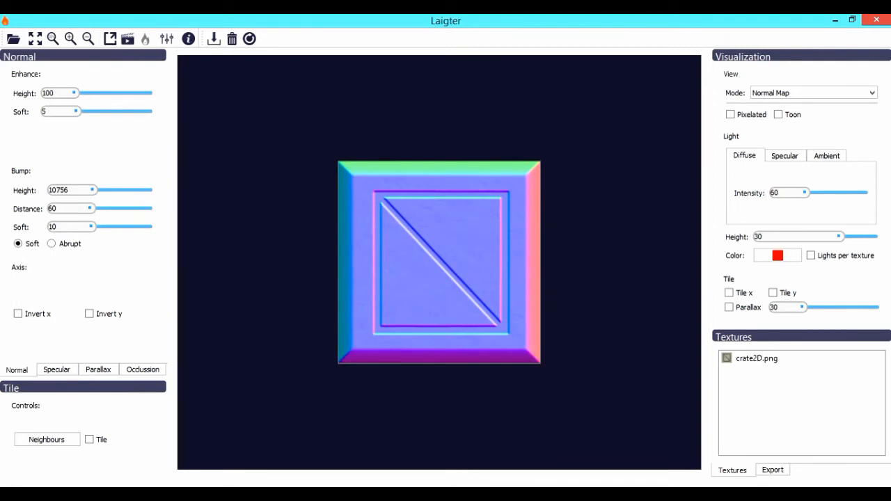
# - Increase the crate normal map's bump distance and raise bump softness to 30
pyautogui.moveTo(72, 208); pyautogui.dragTo(99, 208)
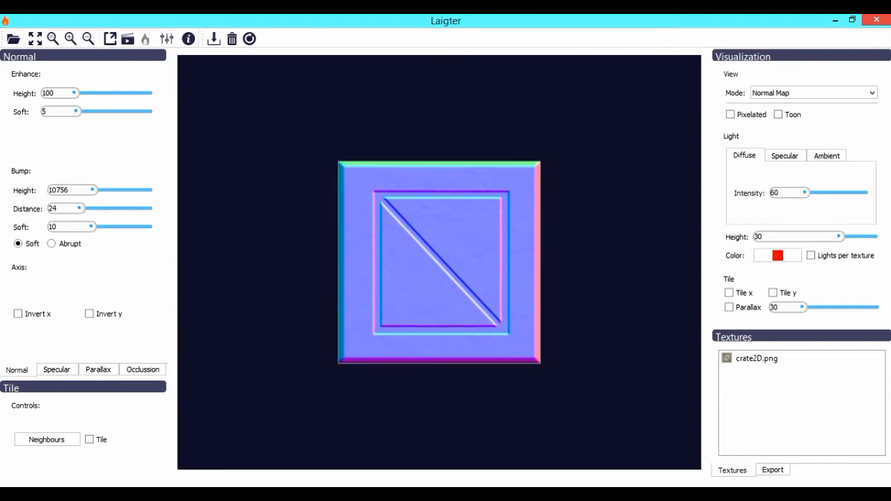
pyautogui.moveTo(83, 208); pyautogui.dragTo(105, 208)
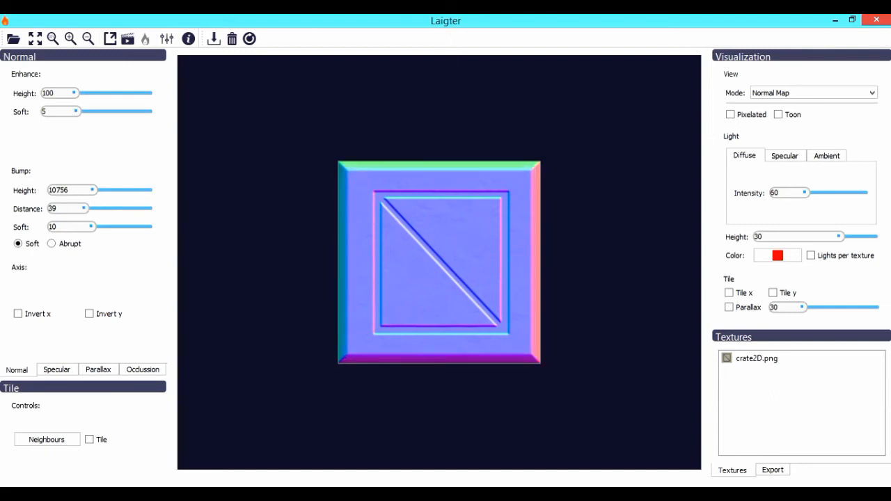
pyautogui.moveTo(90, 227); pyautogui.dragTo(103, 226)
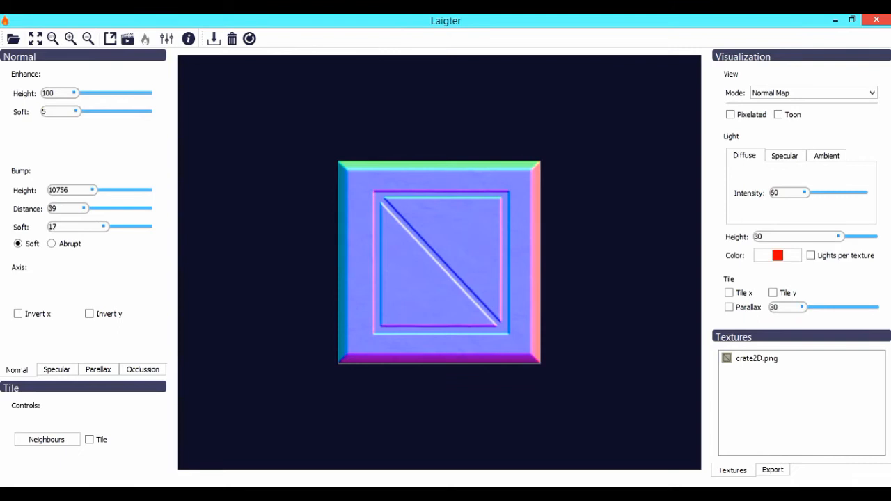
pyautogui.moveTo(104, 226); pyautogui.dragTo(129, 227)
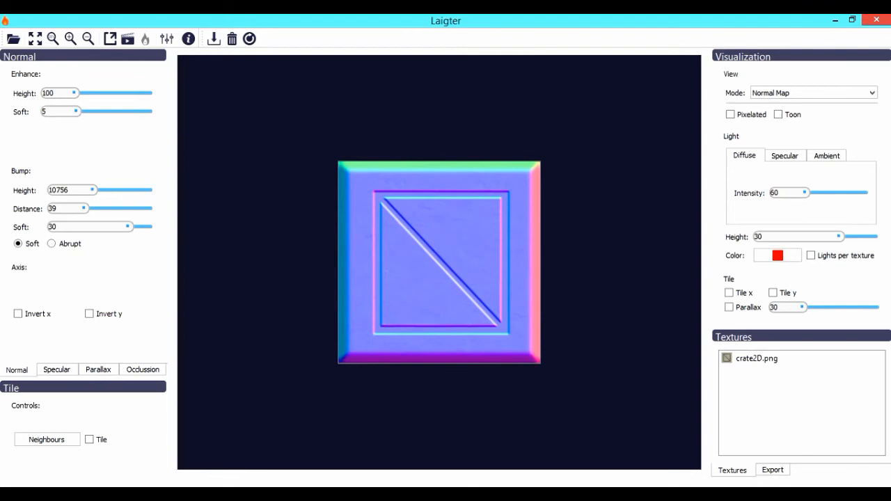
pyautogui.moveTo(127, 226); pyautogui.dragTo(91, 226)
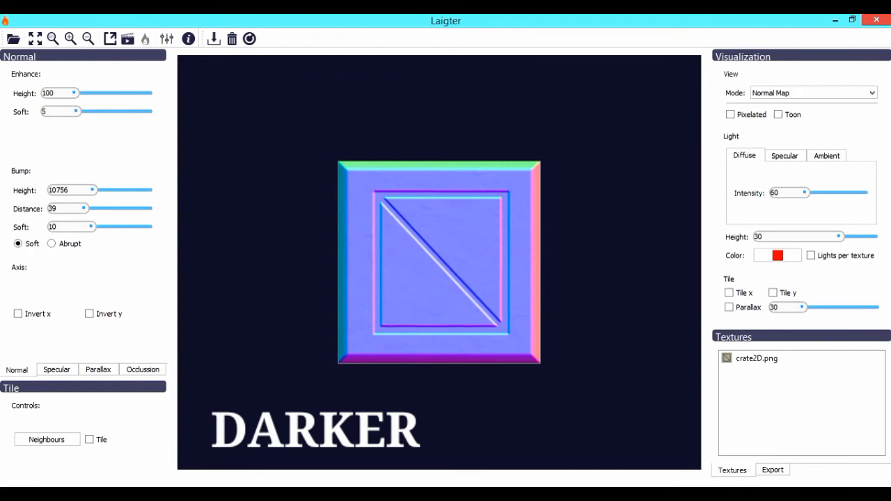
pyautogui.moveTo(84, 226); pyautogui.dragTo(112, 226)
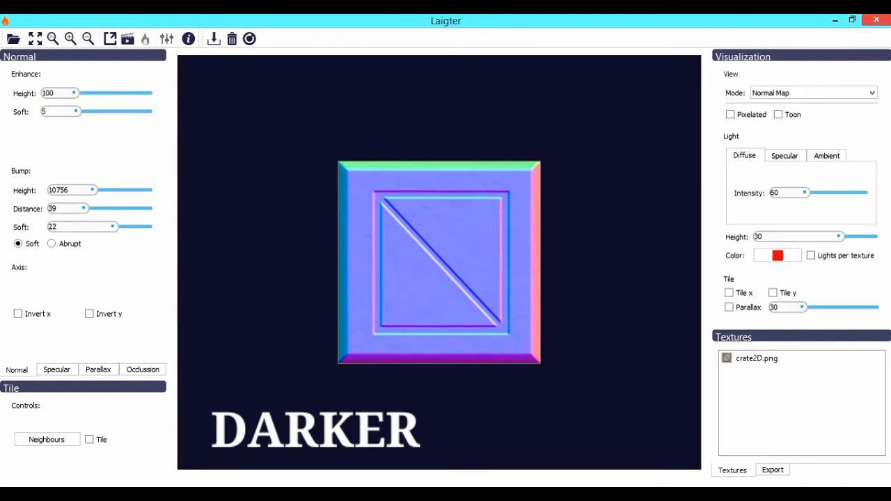
pyautogui.moveTo(113, 226); pyautogui.dragTo(128, 227)
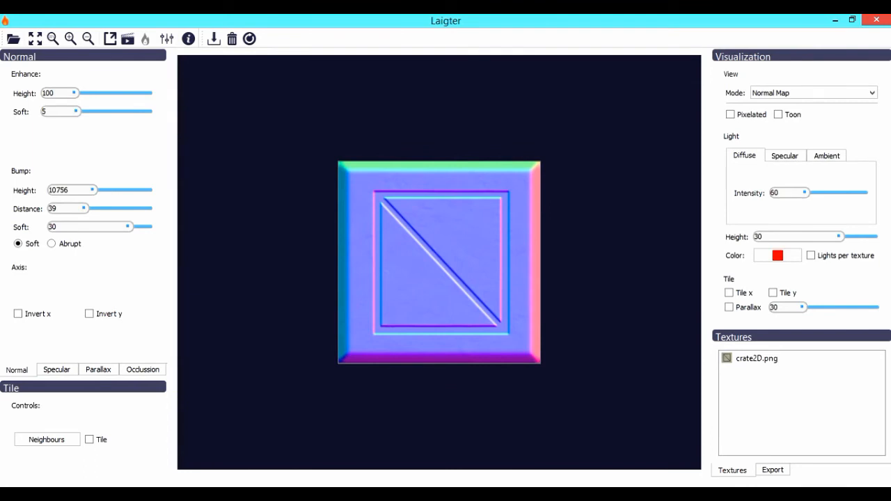
pyautogui.click(812, 93)
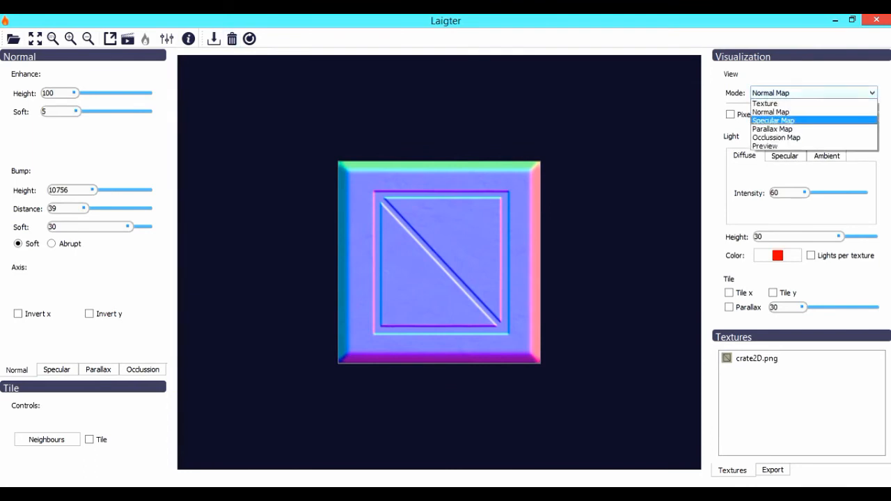
# - Preview the lit crate, sweeping the red light across and above its right side
pyautogui.click(764, 146)
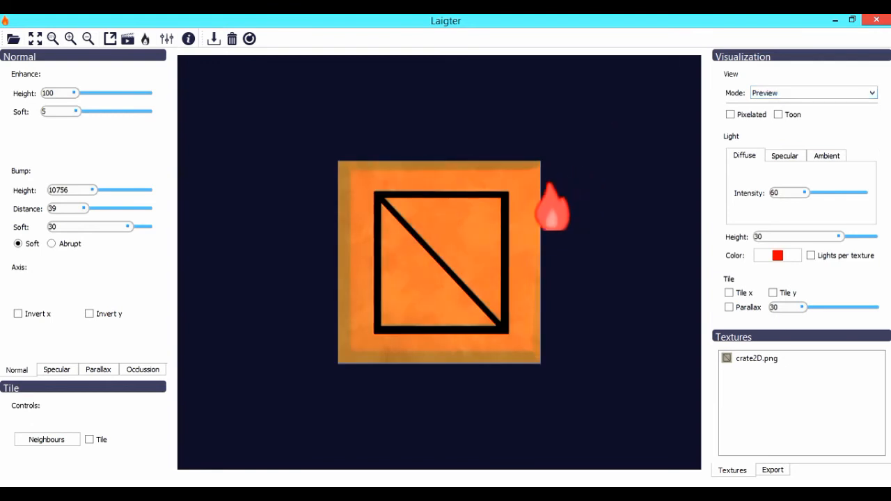
pyautogui.moveTo(553, 205); pyautogui.dragTo(389, 268)
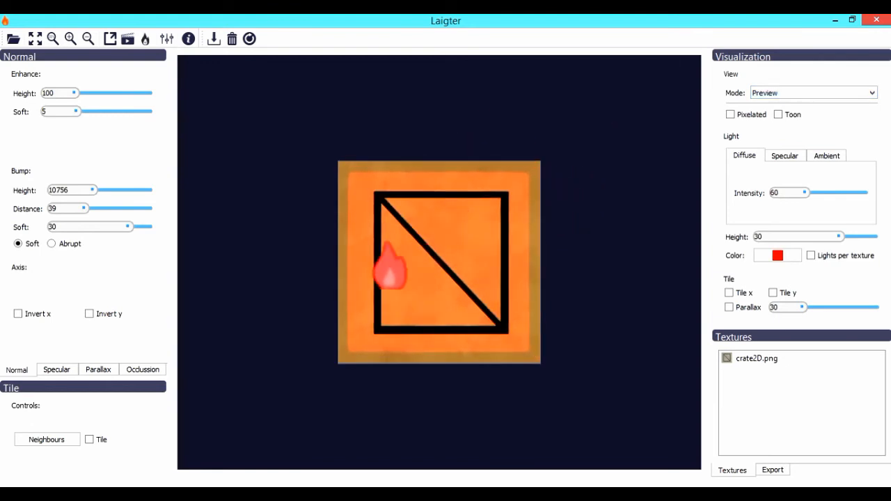
pyautogui.moveTo(391, 268); pyautogui.dragTo(592, 167)
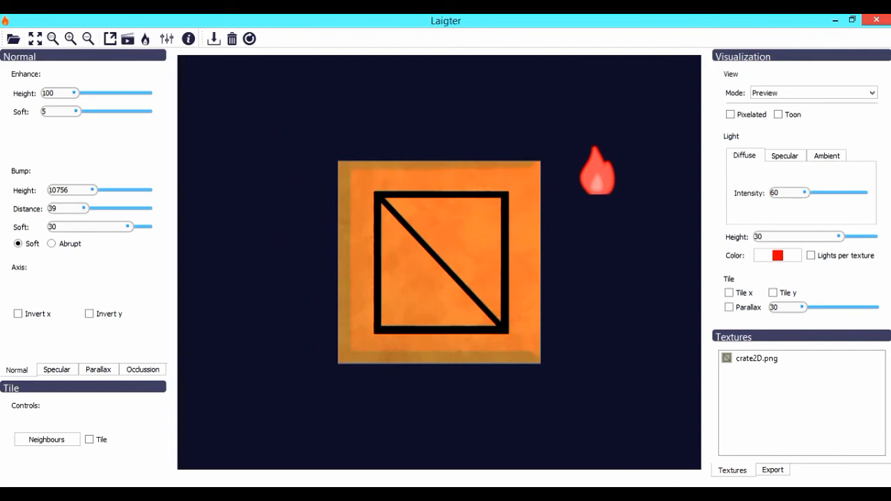
pyautogui.click(772, 469)
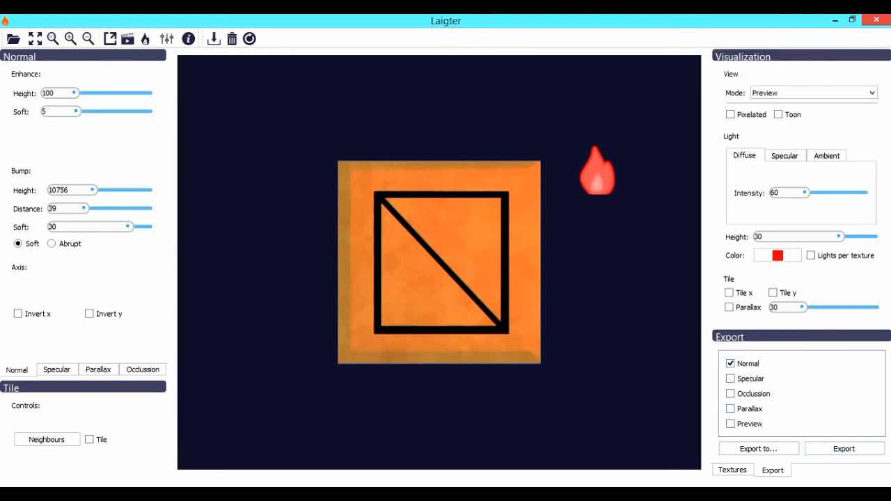
# - Export the crate's normal map and dismiss the confirmation dialog
pyautogui.click(842, 448)
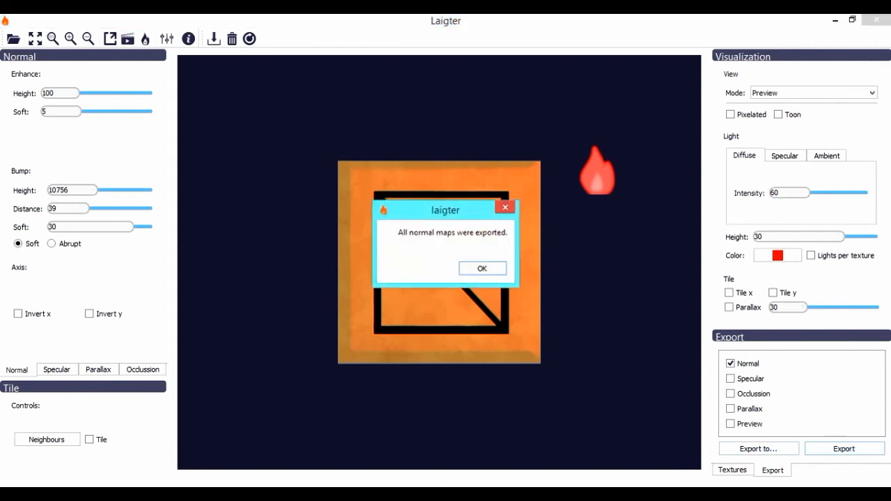
pyautogui.click(482, 269)
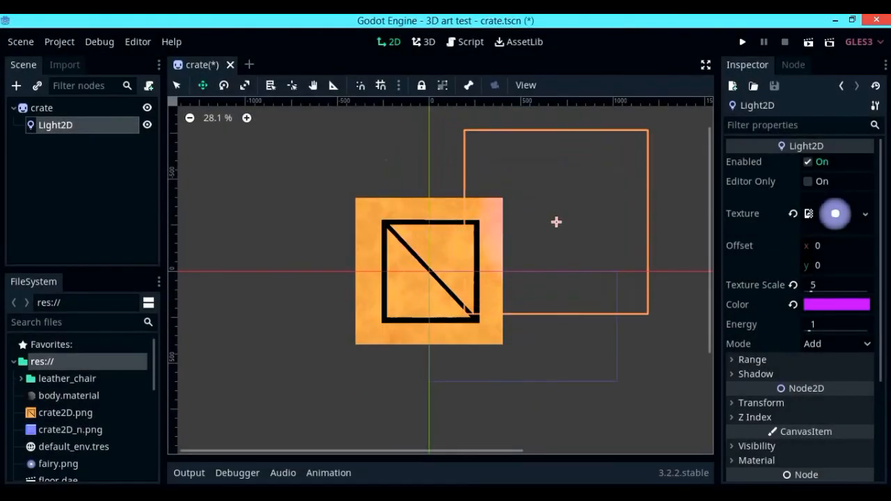
pyautogui.click(41, 108)
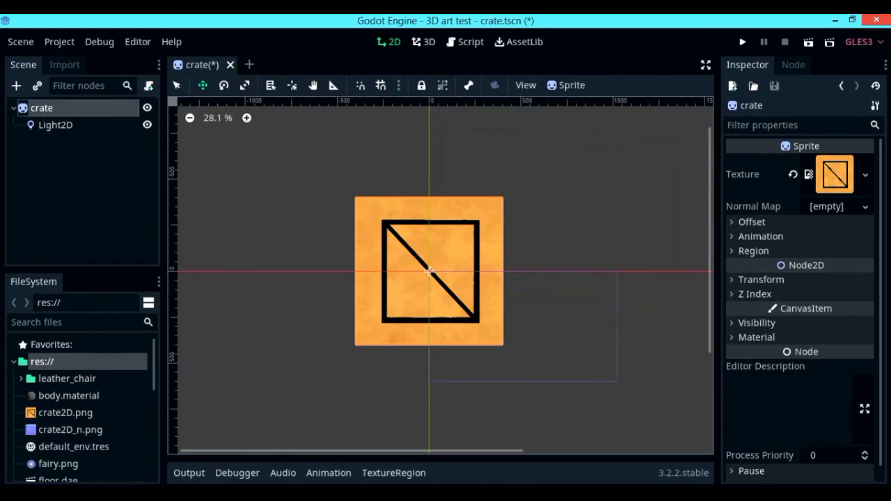
pyautogui.click(861, 206)
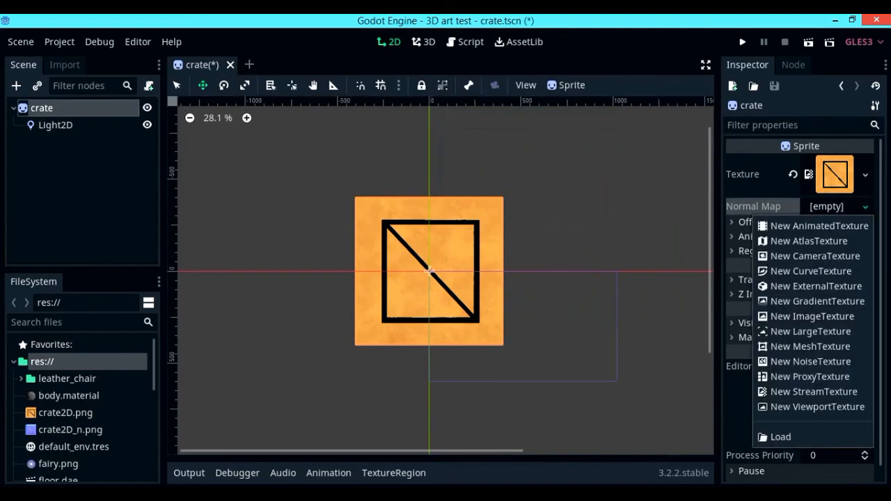
pyautogui.click(780, 436)
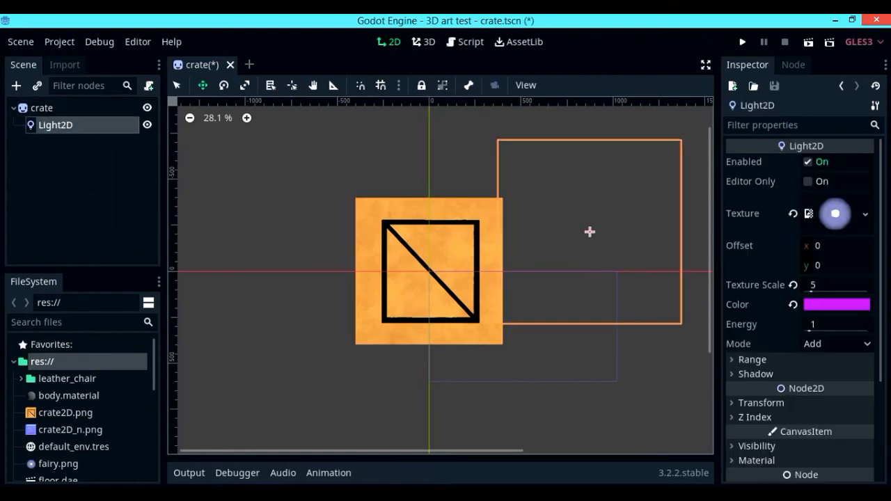
# - Move the white, energy-5 Light2D onto the crate and then to its right edge
pyautogui.moveTo(590, 232); pyautogui.dragTo(430, 246)
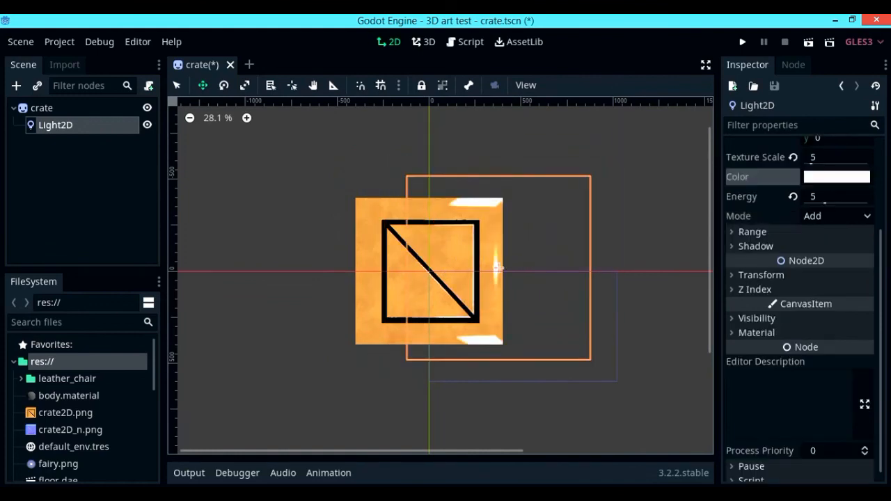
pyautogui.moveTo(497, 268); pyautogui.dragTo(348, 283)
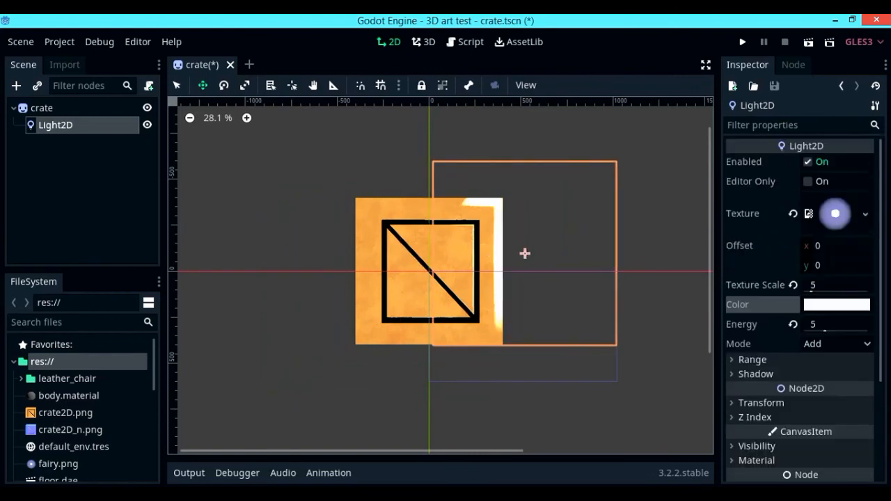
pyautogui.scroll(-3)
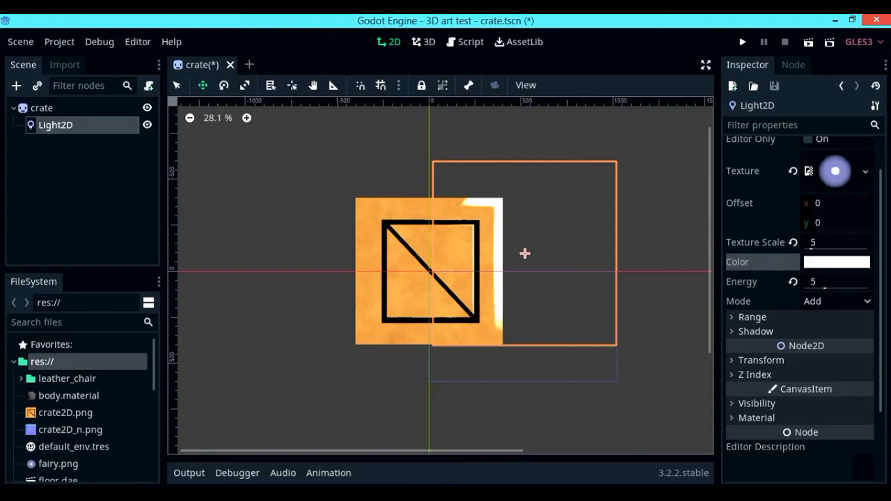